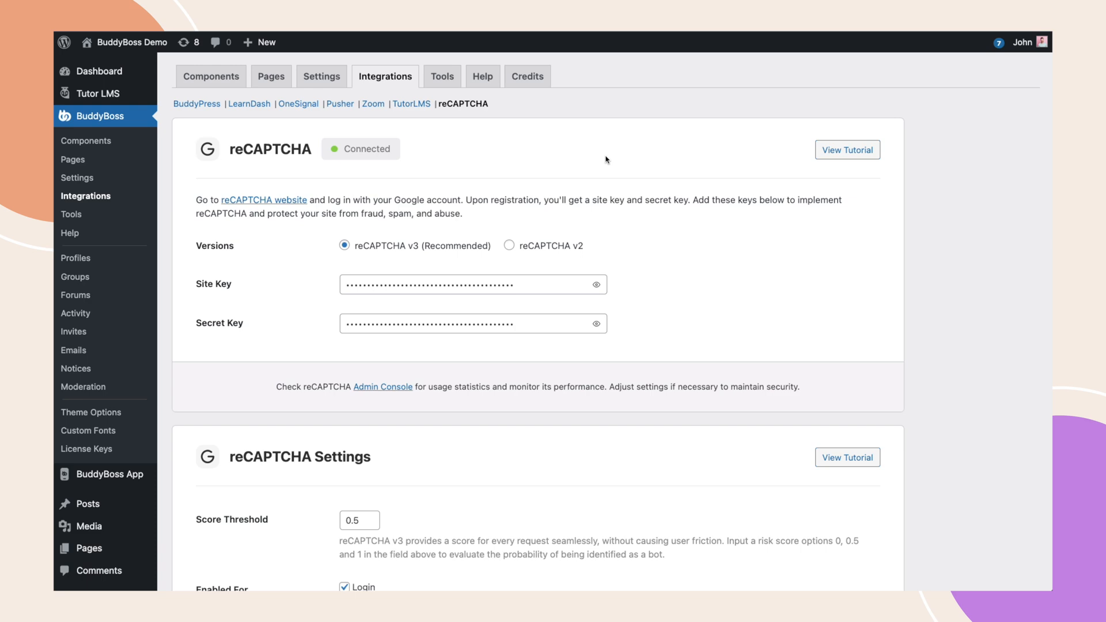
Step: Scroll down the integration page and open Google's reCAPTCHA register-a-new-site form
scroll(down, 3)
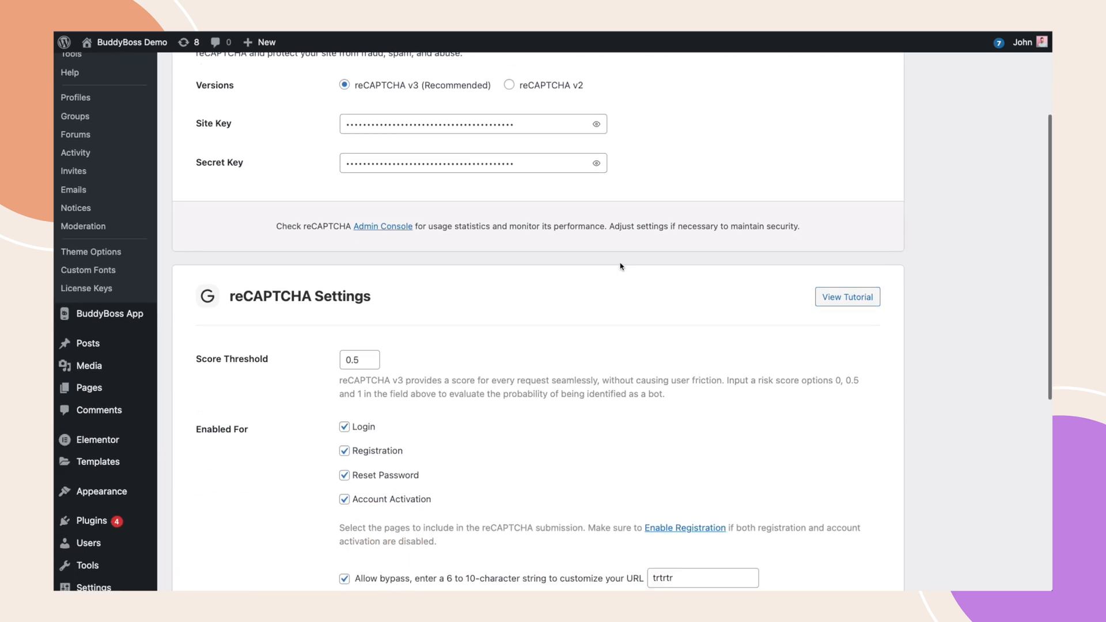
scroll(down, 3)
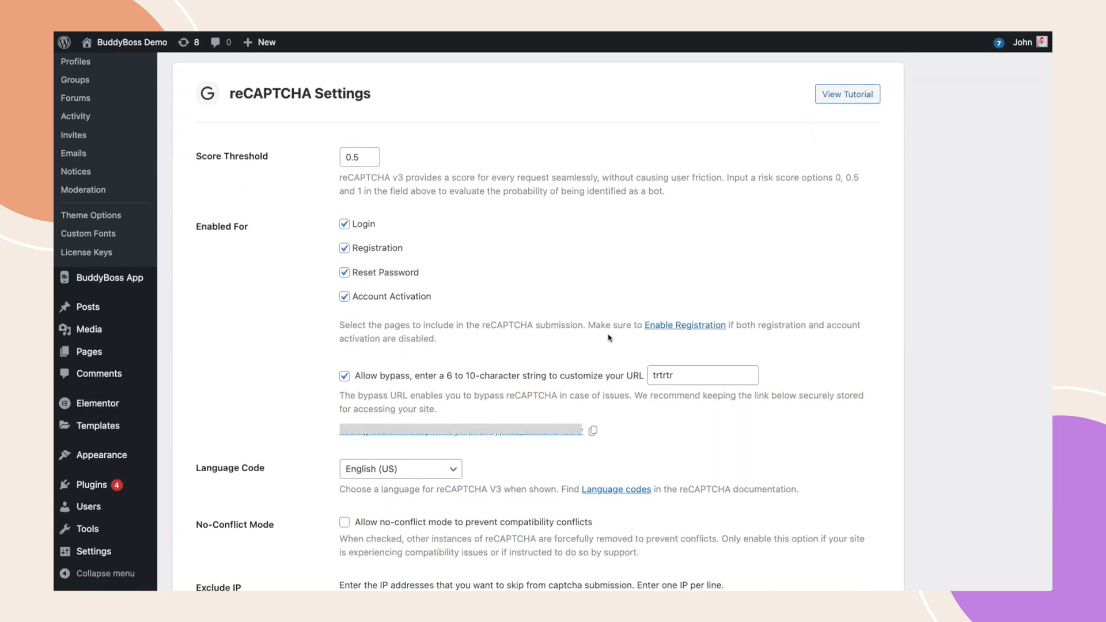
scroll(down, 3)
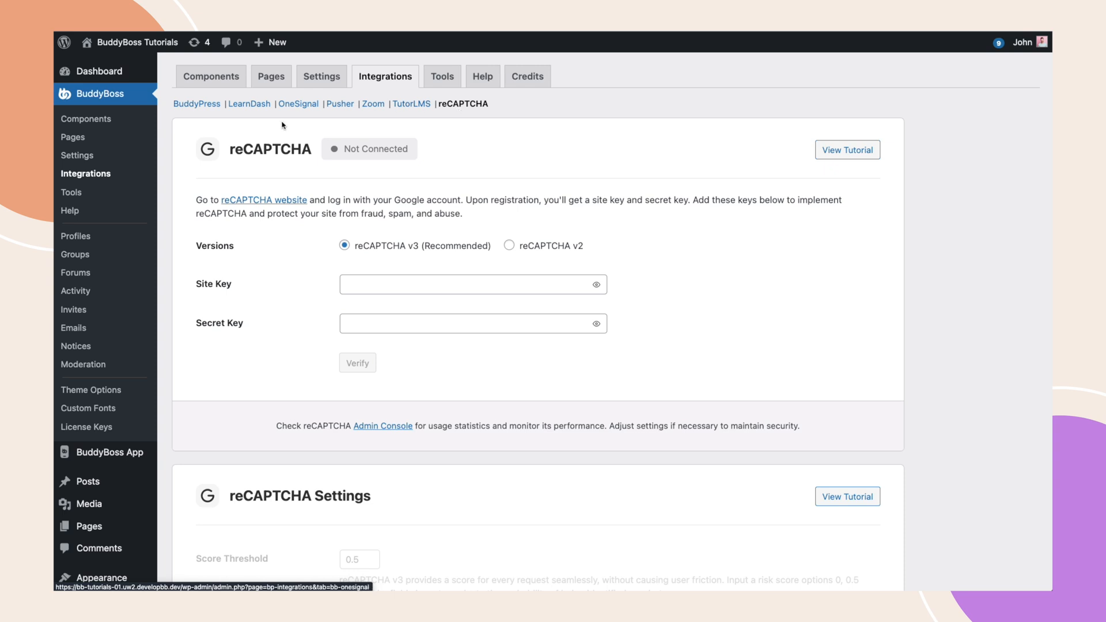
mouse_move(572, 170)
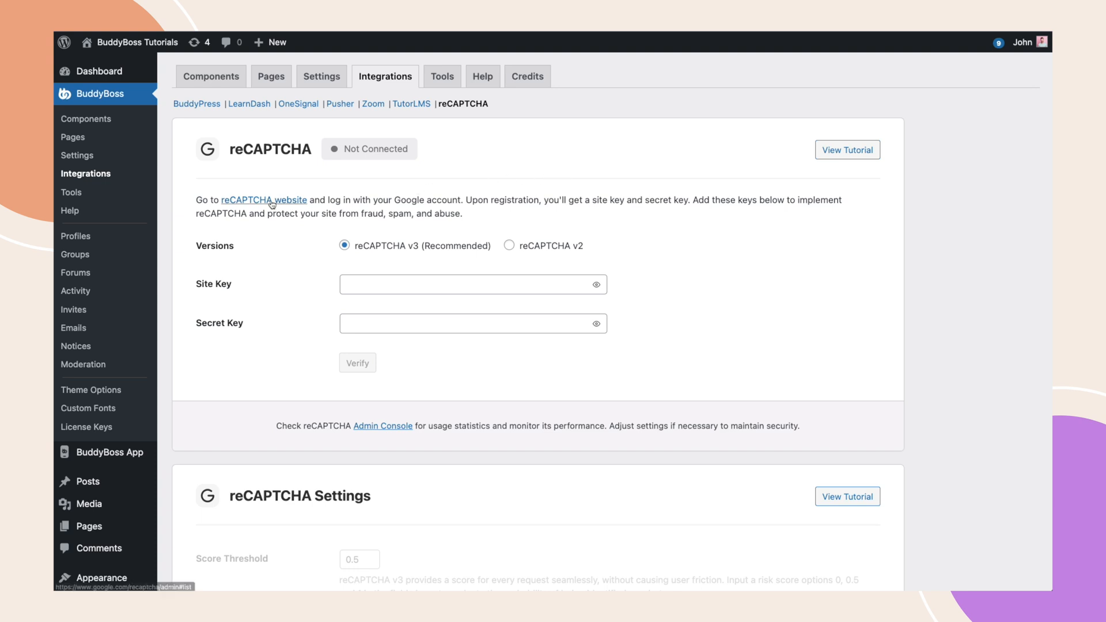
click(264, 200)
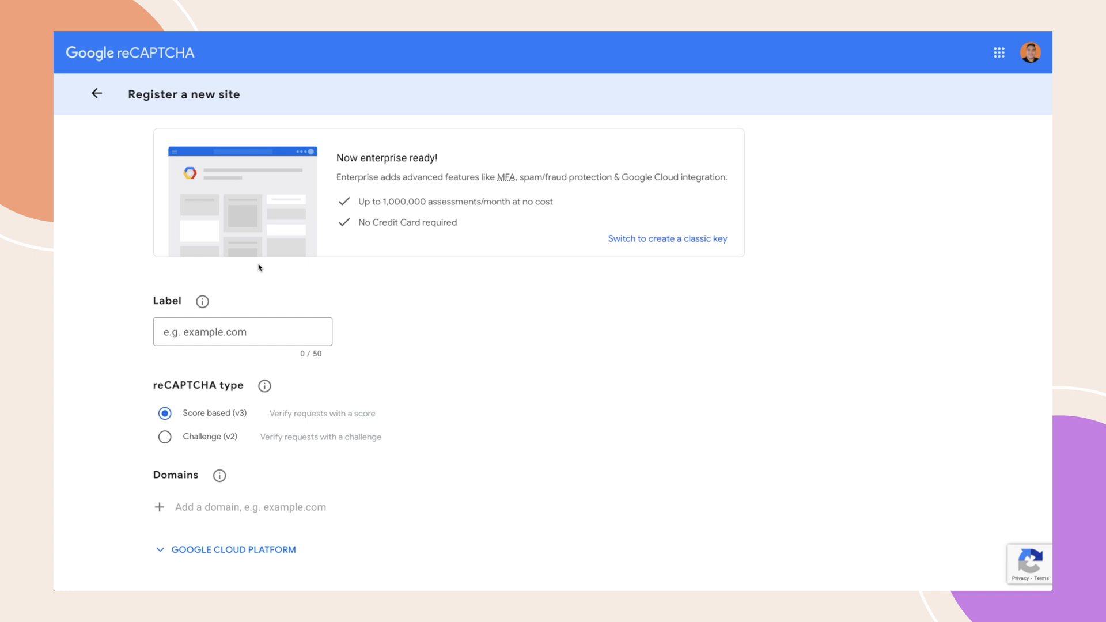
Step: Enter 'BuddyBoss' as the label for the new reCAPTCHA v3 site
text(B)
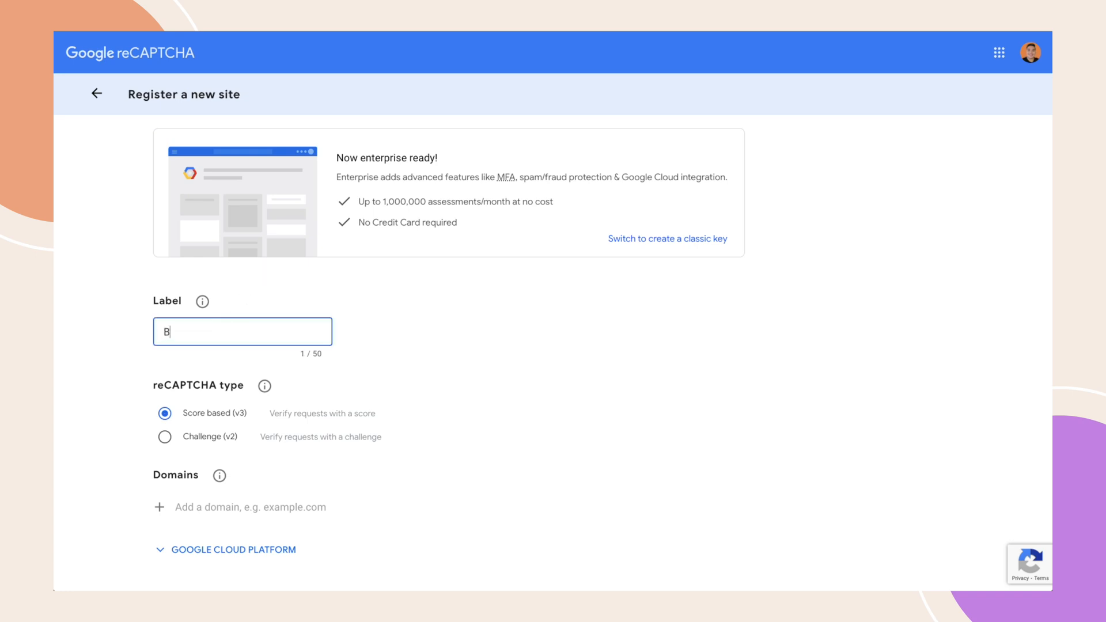
text(uddyBoss)
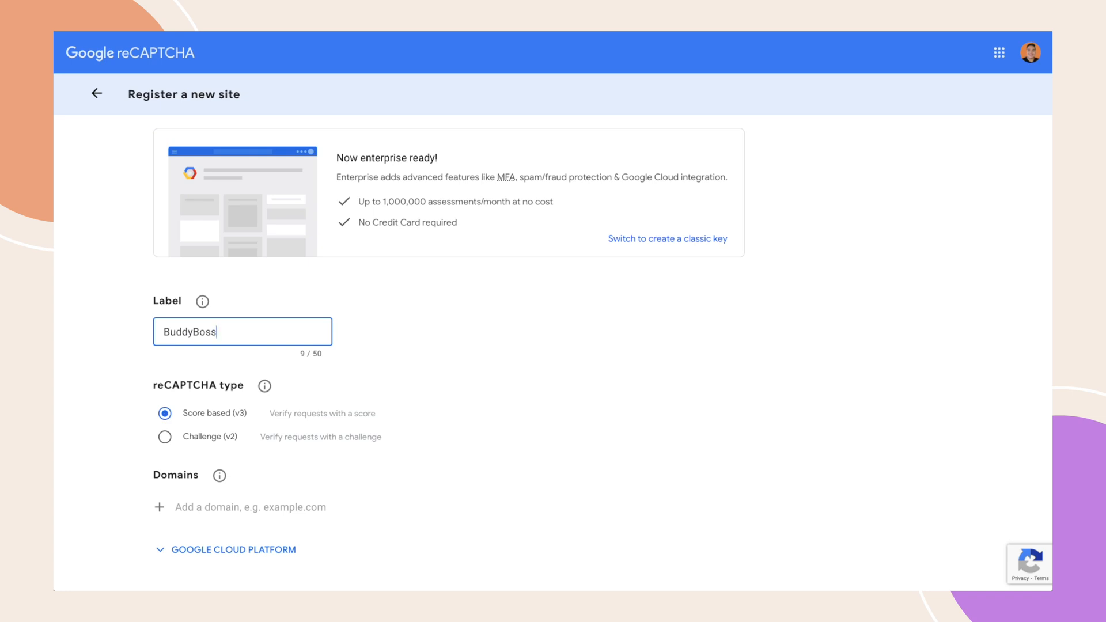
mouse_move(236, 403)
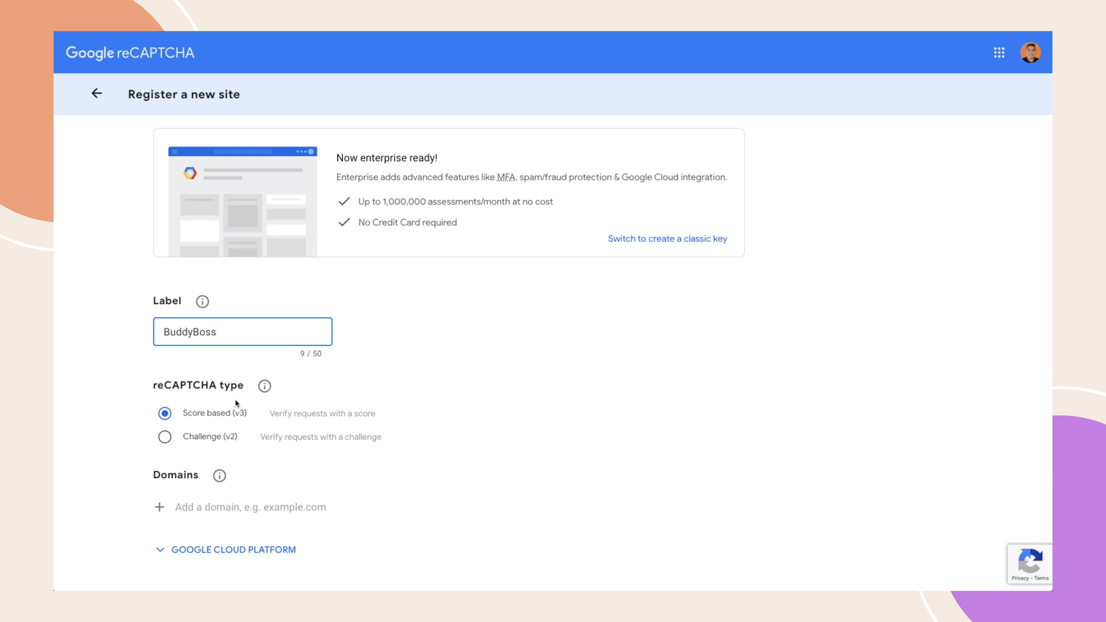
click(164, 437)
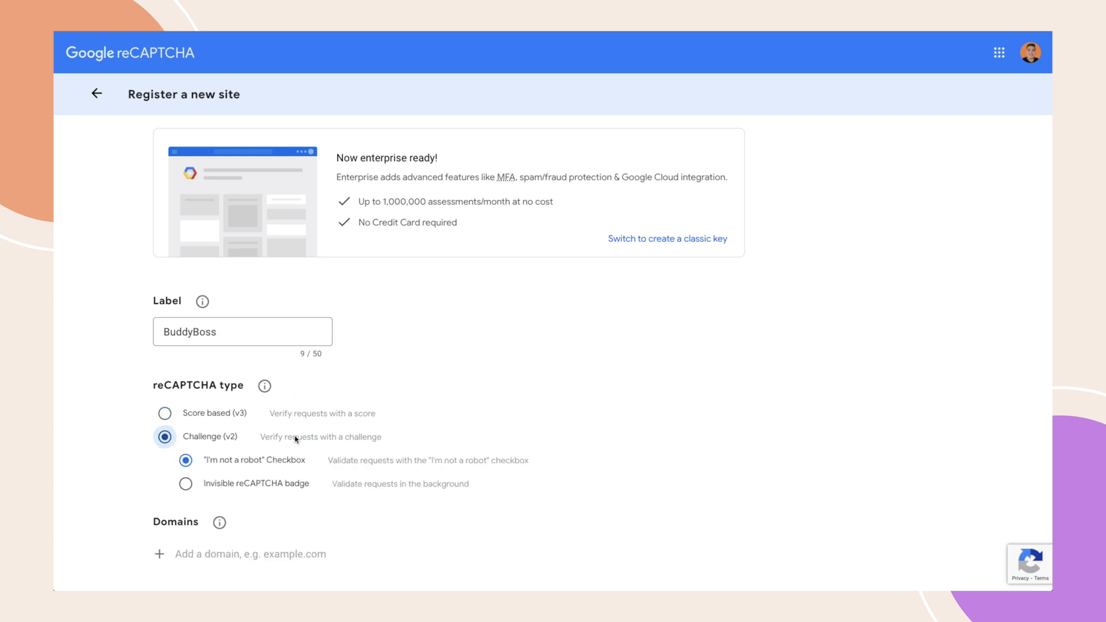
mouse_move(385, 438)
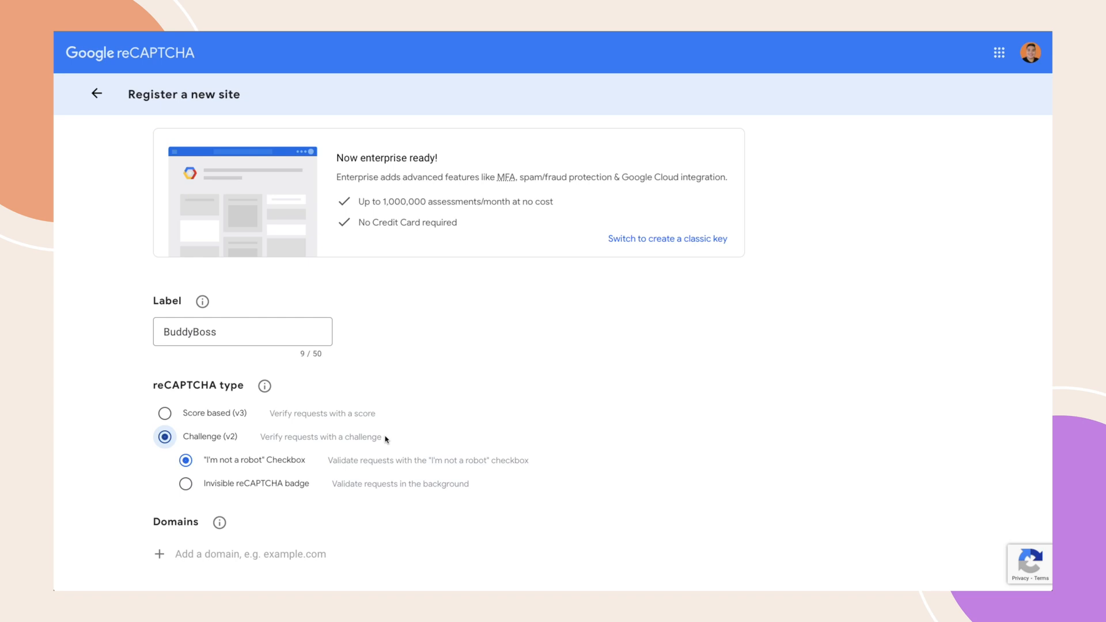
click(164, 413)
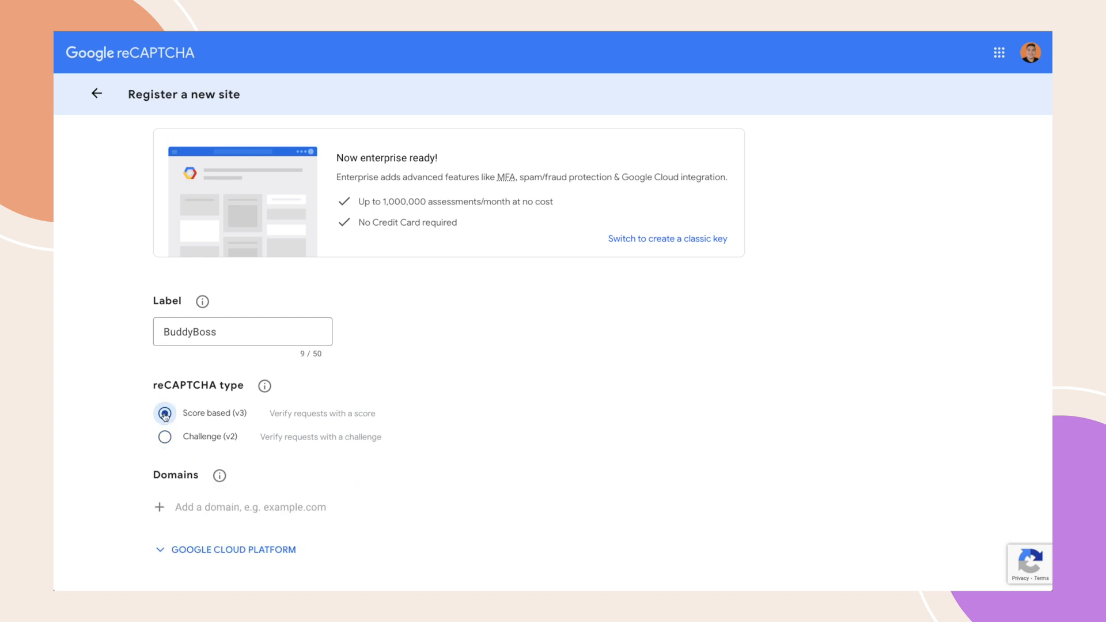
click(164, 413)
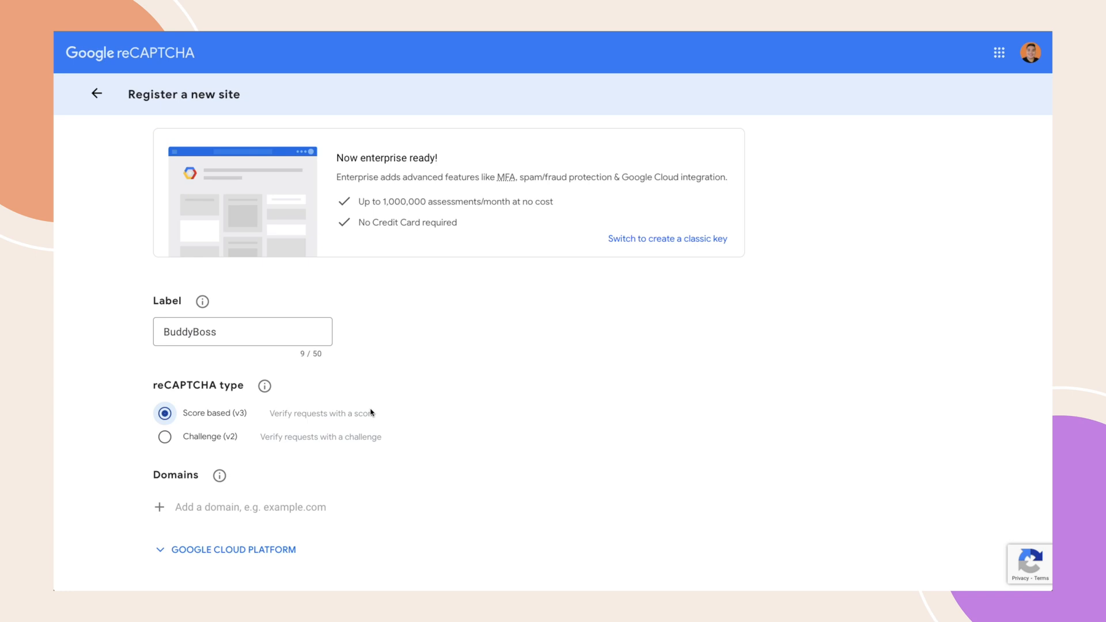
Step: Submit the BuddyBoss site registration with its domain to generate site and secret keys
scroll(down, 3)
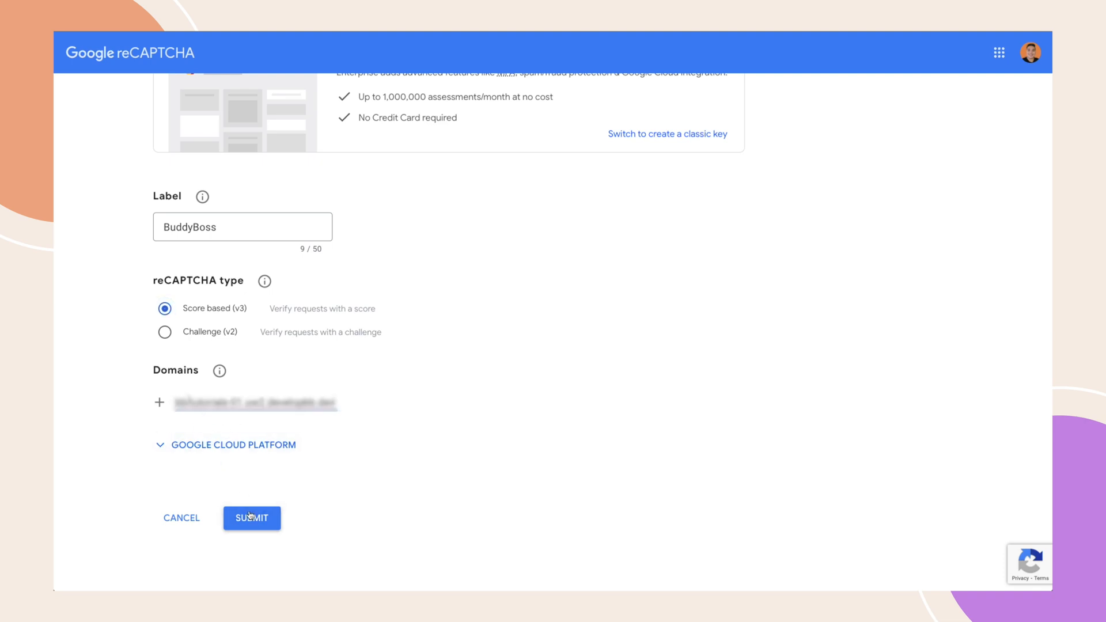
click(251, 518)
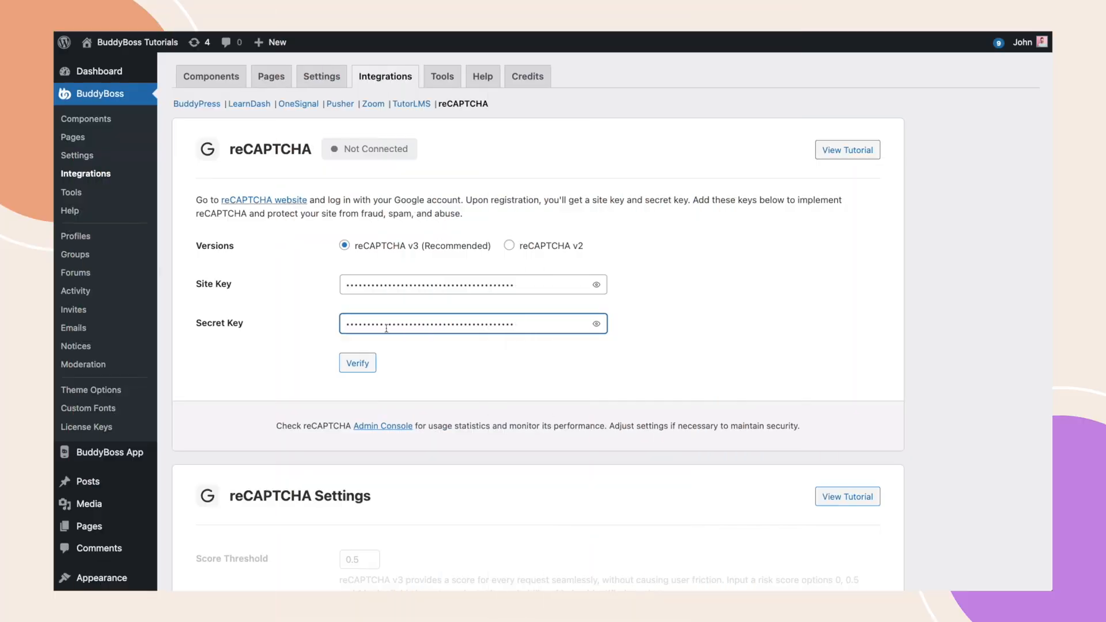
mouse_move(404, 361)
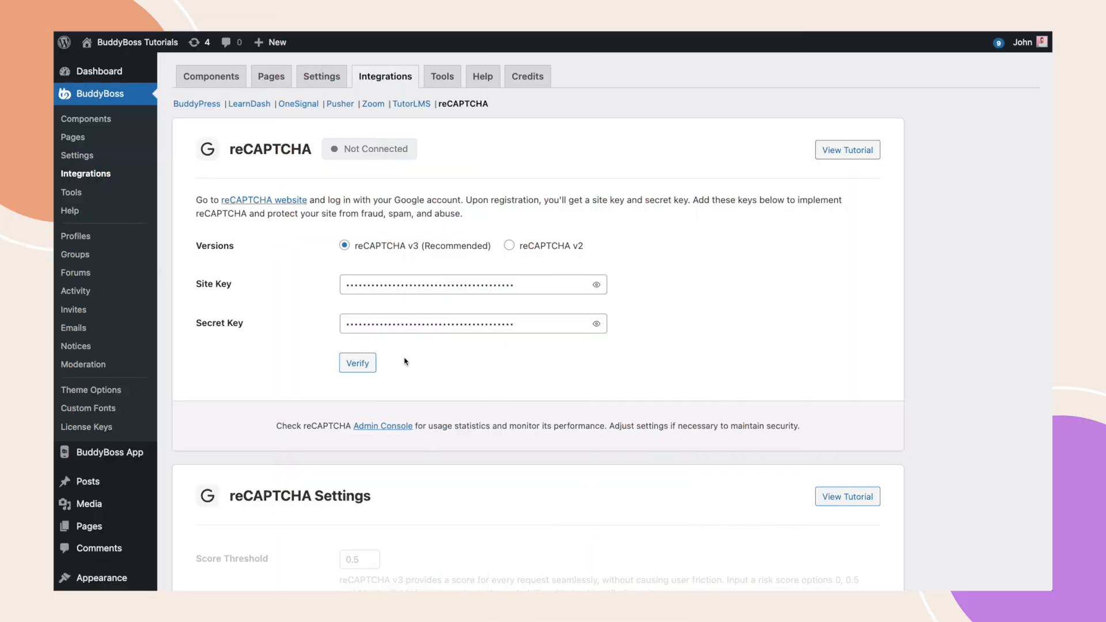
Step: Verify the pasted reCAPTCHA keys and acknowledge the successful verification
click(357, 363)
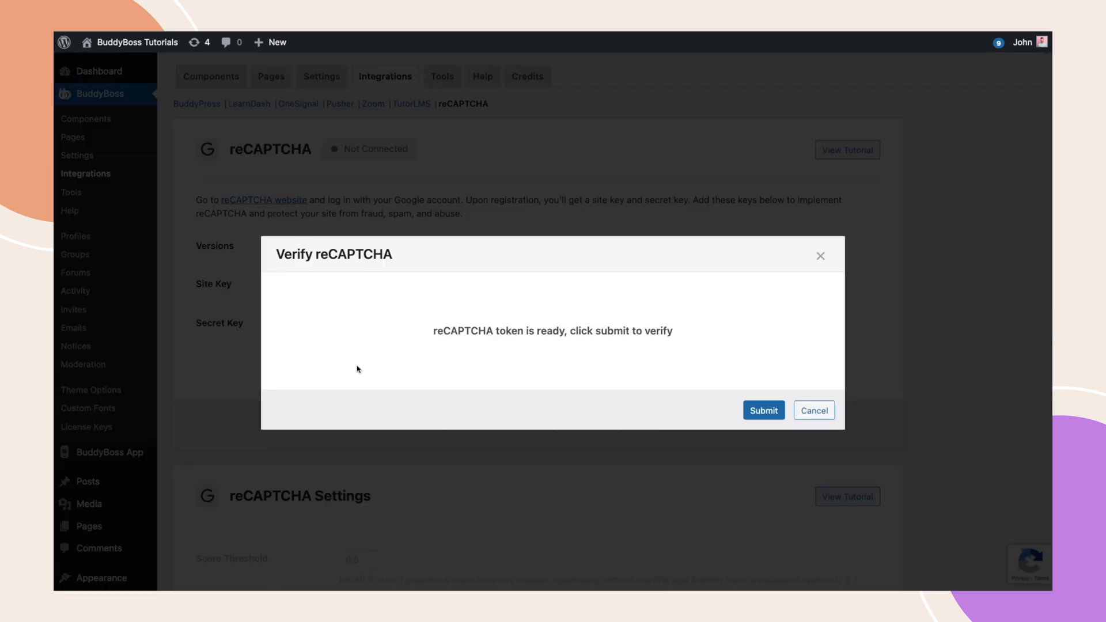
click(764, 410)
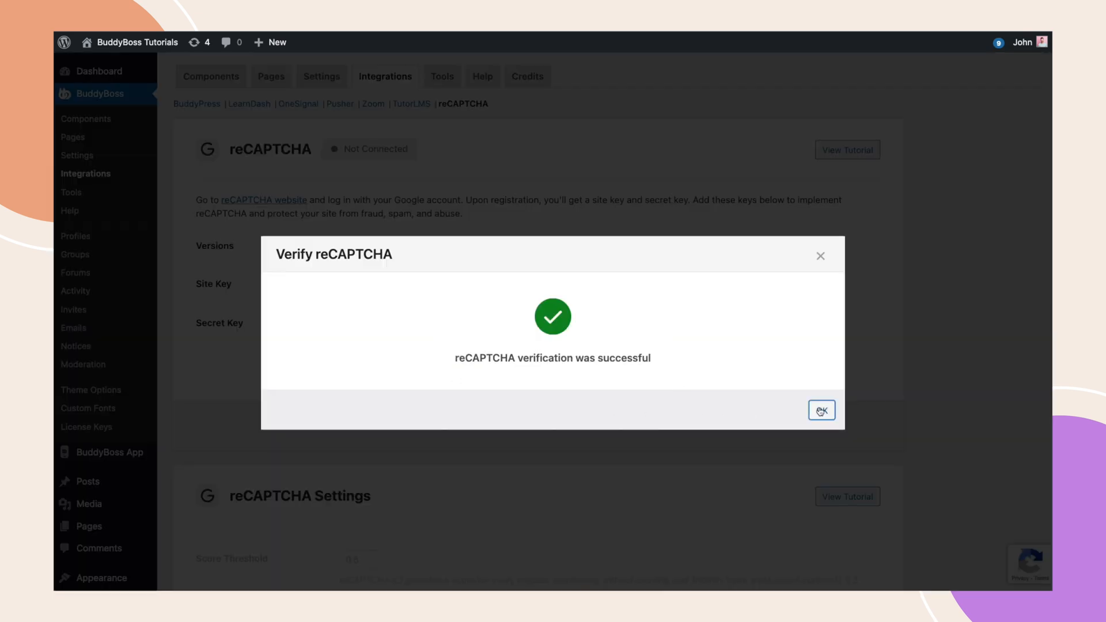
click(820, 409)
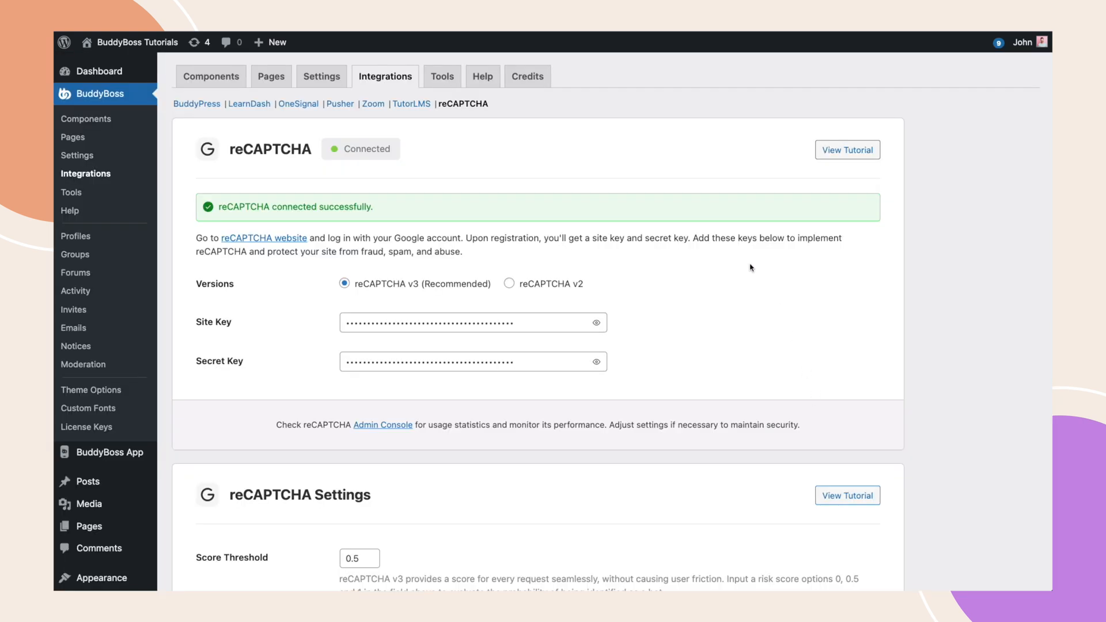
mouse_move(481, 151)
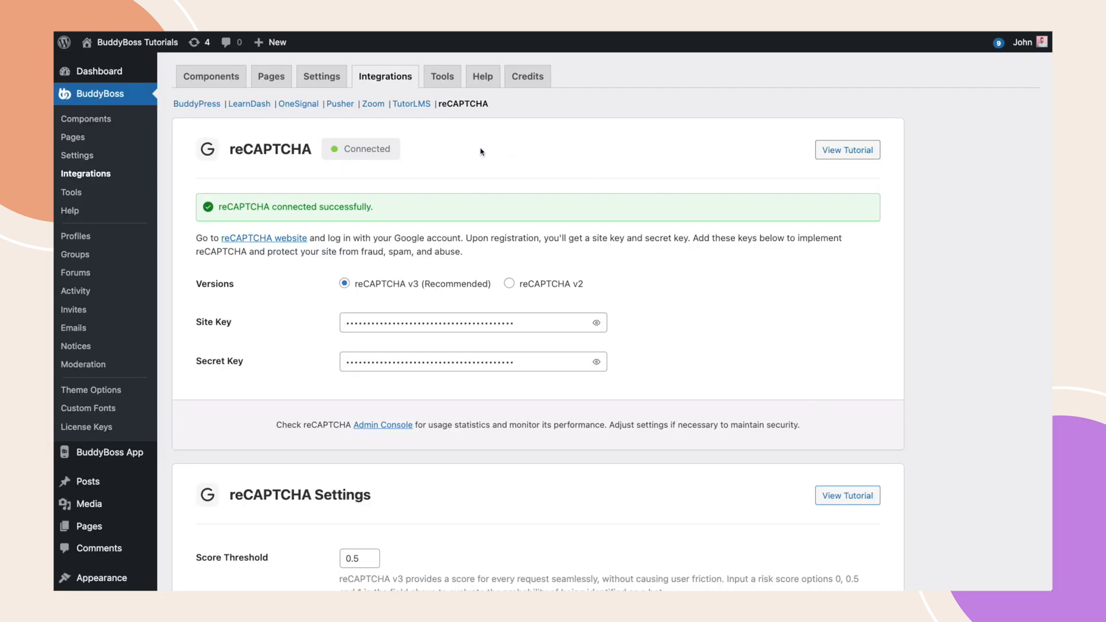
Step: Enter a score threshold of 0.9, then step it back down to 0.5
scroll(down, 3)
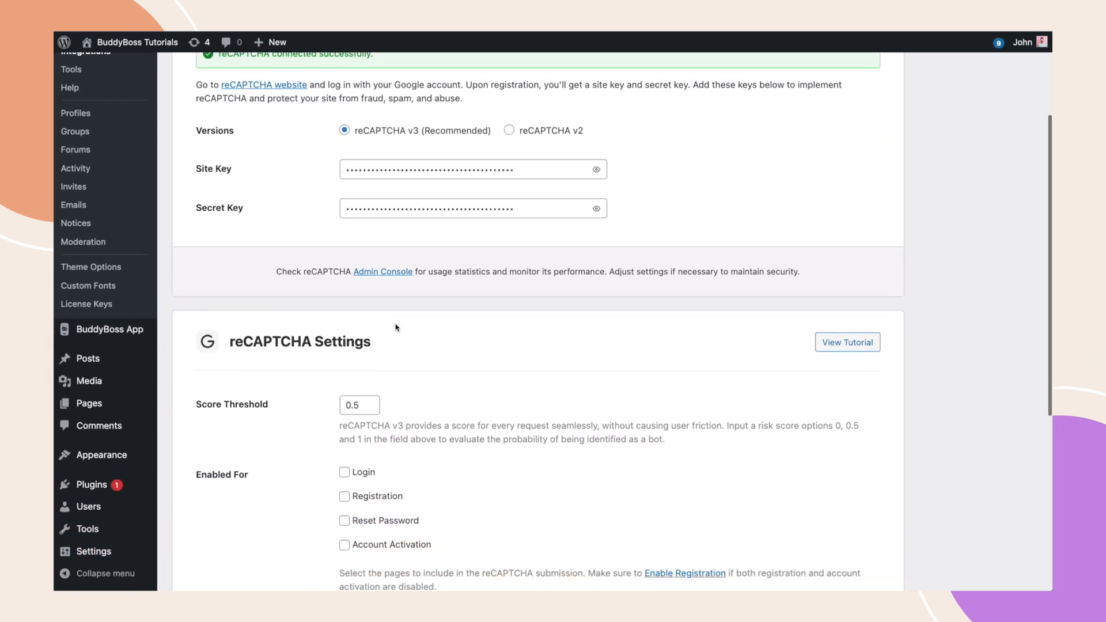
scroll(down, 3)
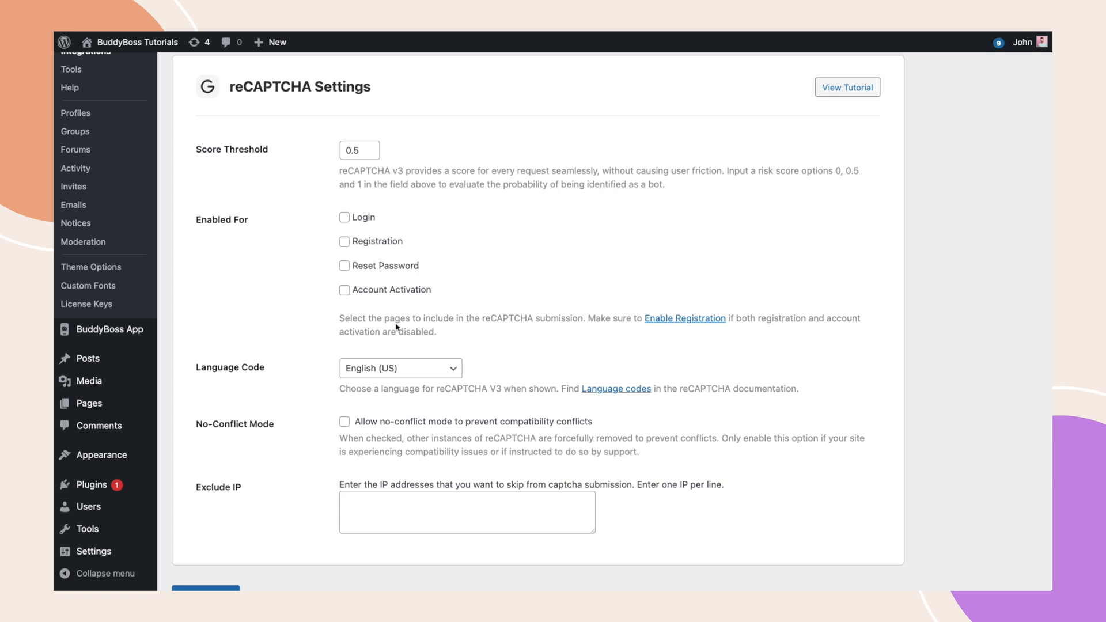
mouse_move(277, 166)
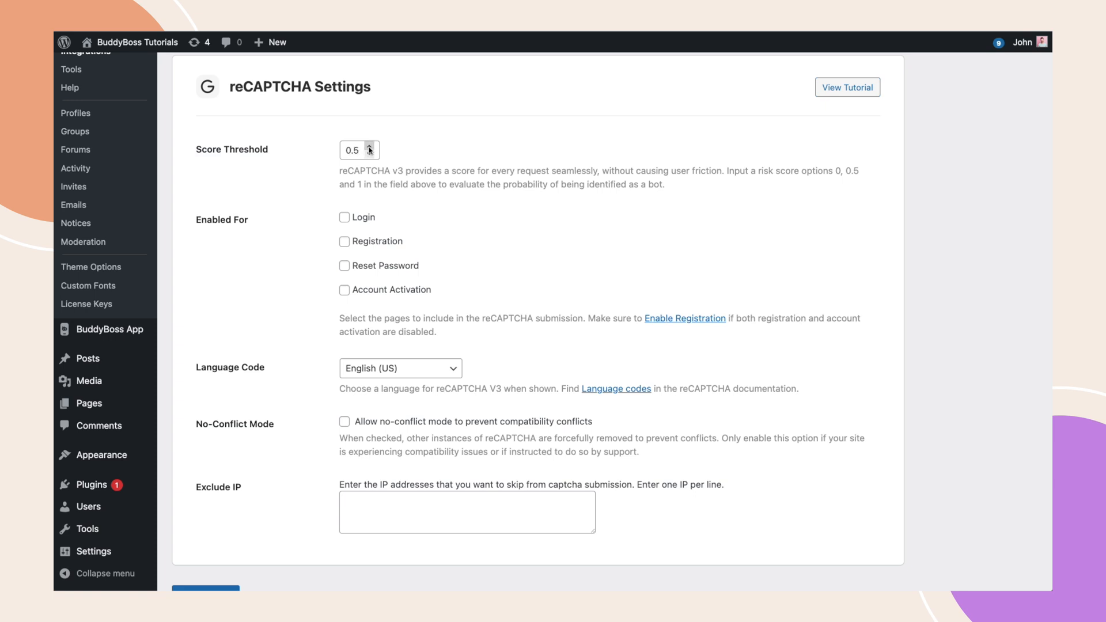
text(0.9)
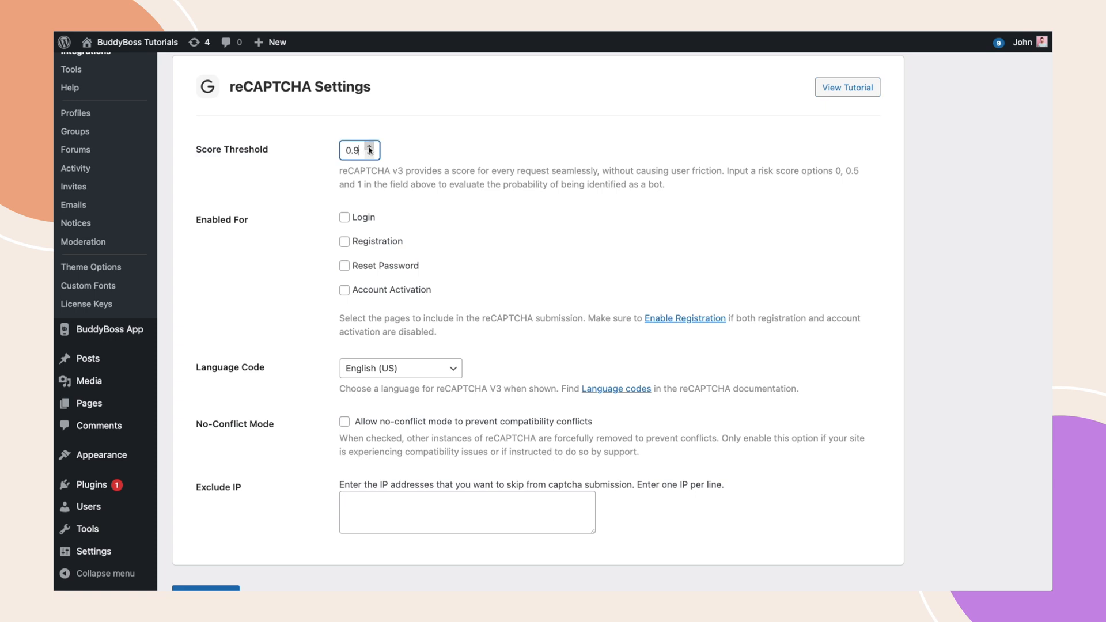
click(374, 155)
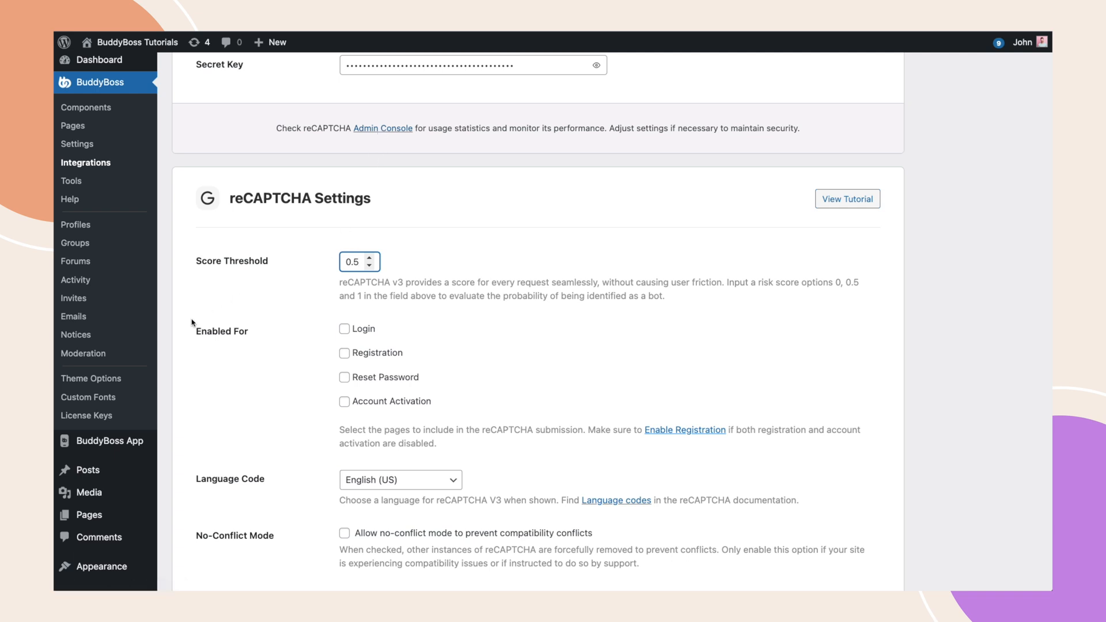
mouse_move(338, 325)
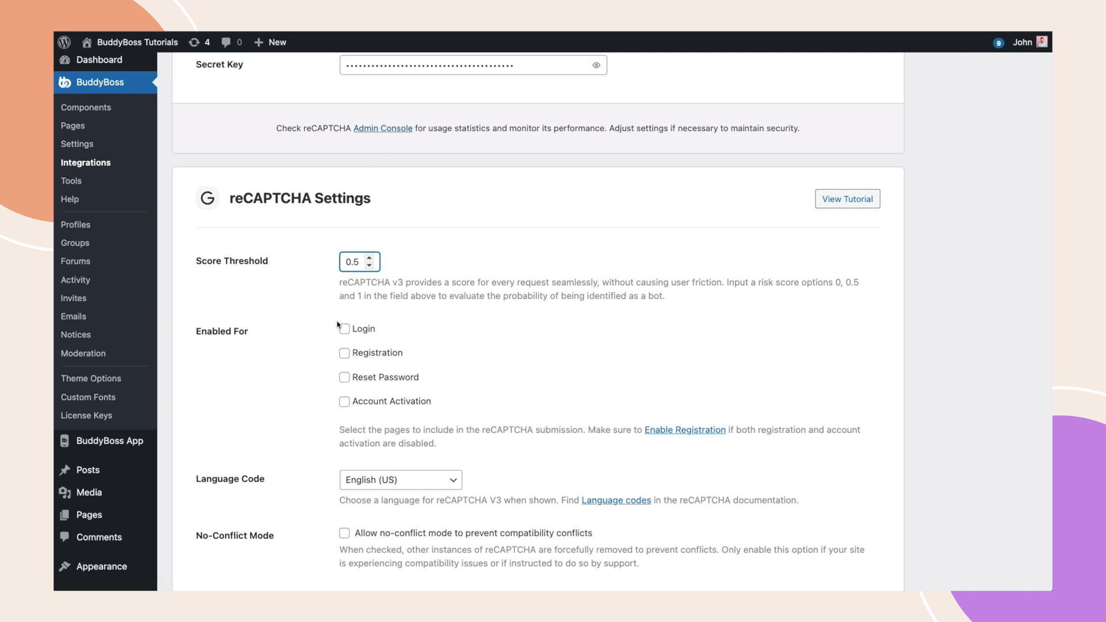
Step: Enable reCAPTCHA on the Reset Password and Account Activation forms
click(345, 377)
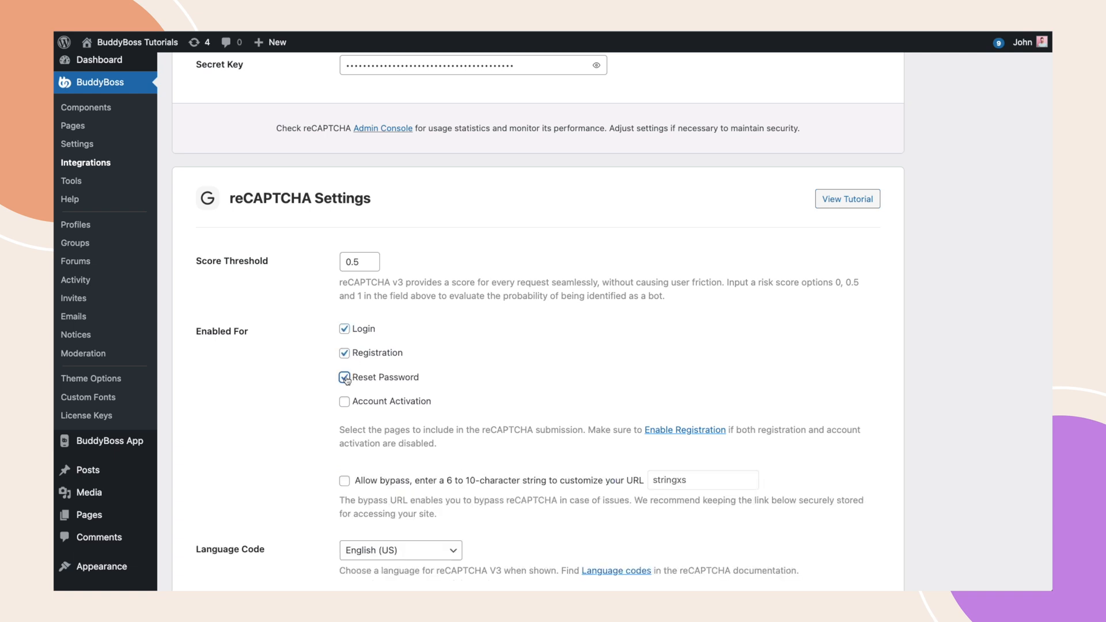
click(344, 401)
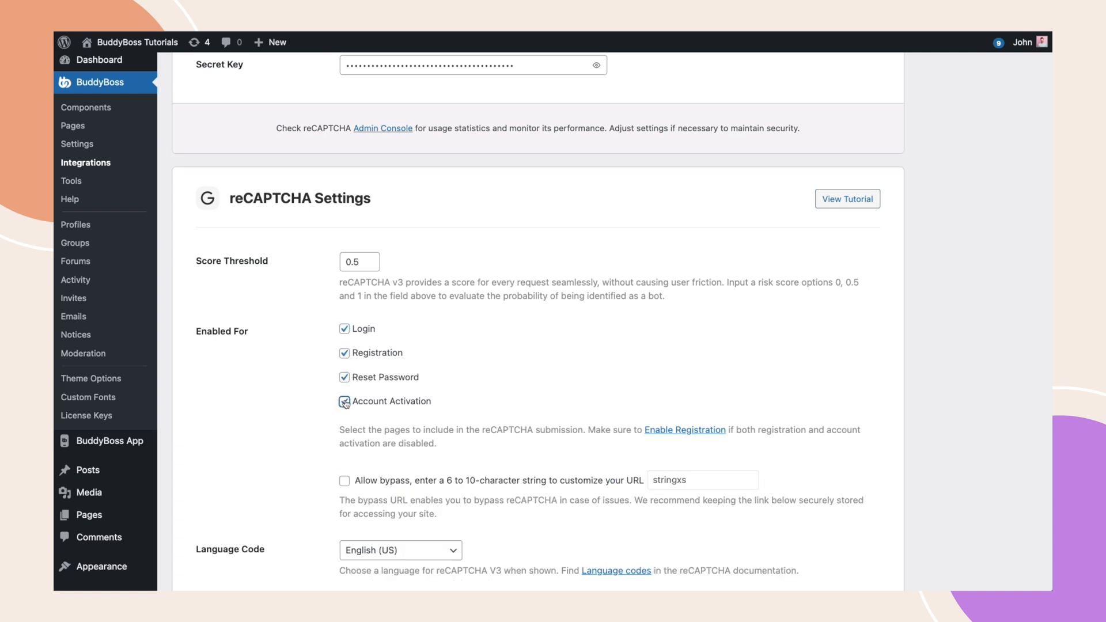
click(345, 402)
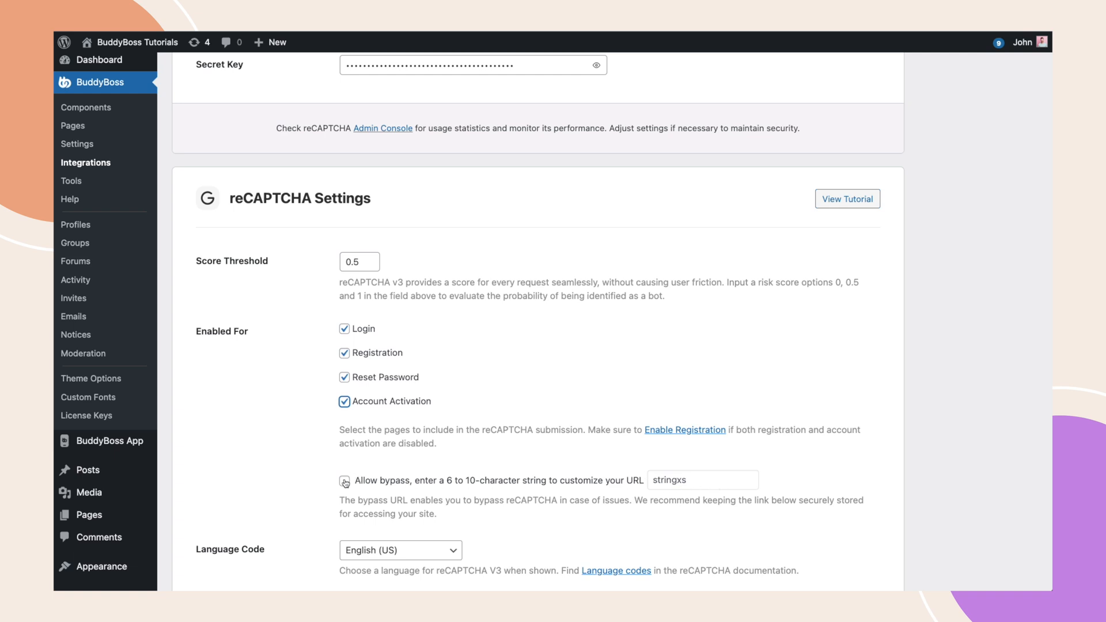
Step: Allow reCAPTCHA bypass using the custom URL string 'buddyboss'
click(345, 481)
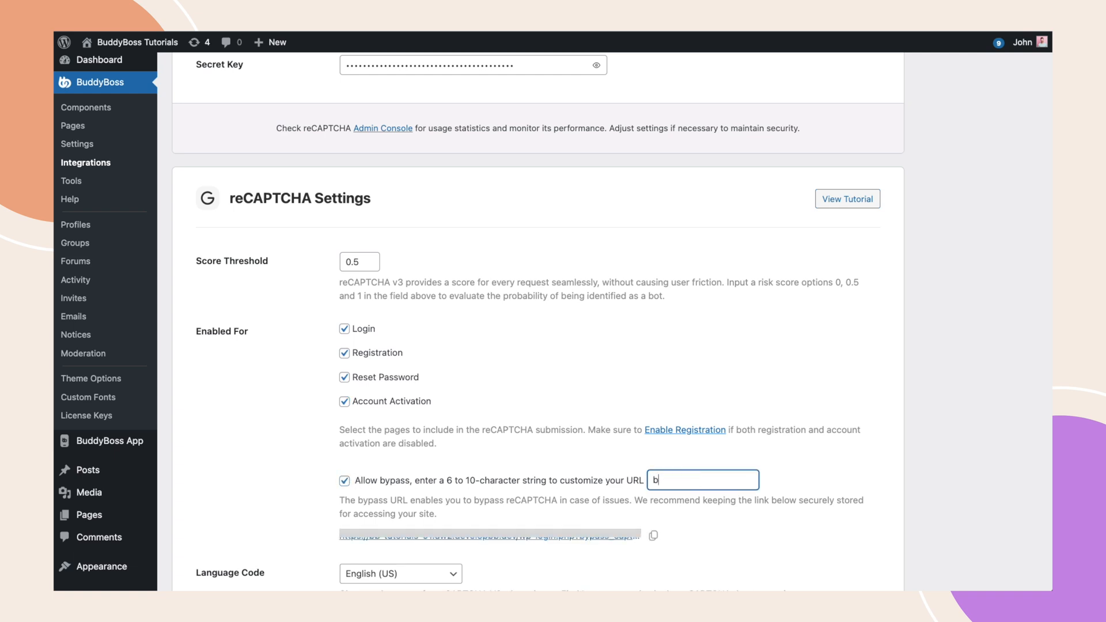
text(uddybo)
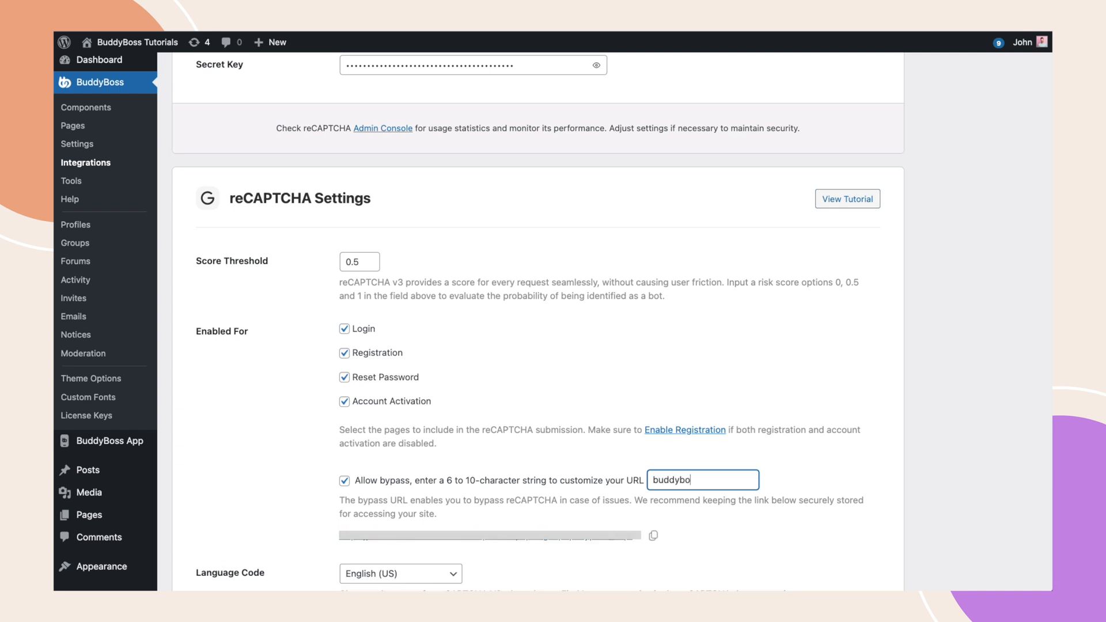
text(ss)
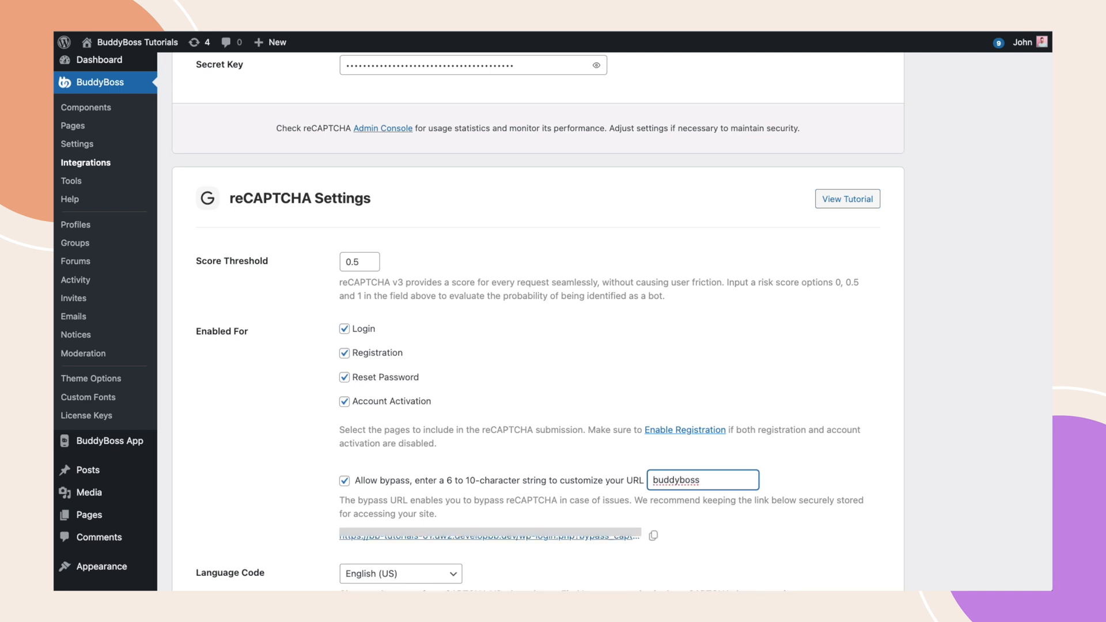
scroll(down, 3)
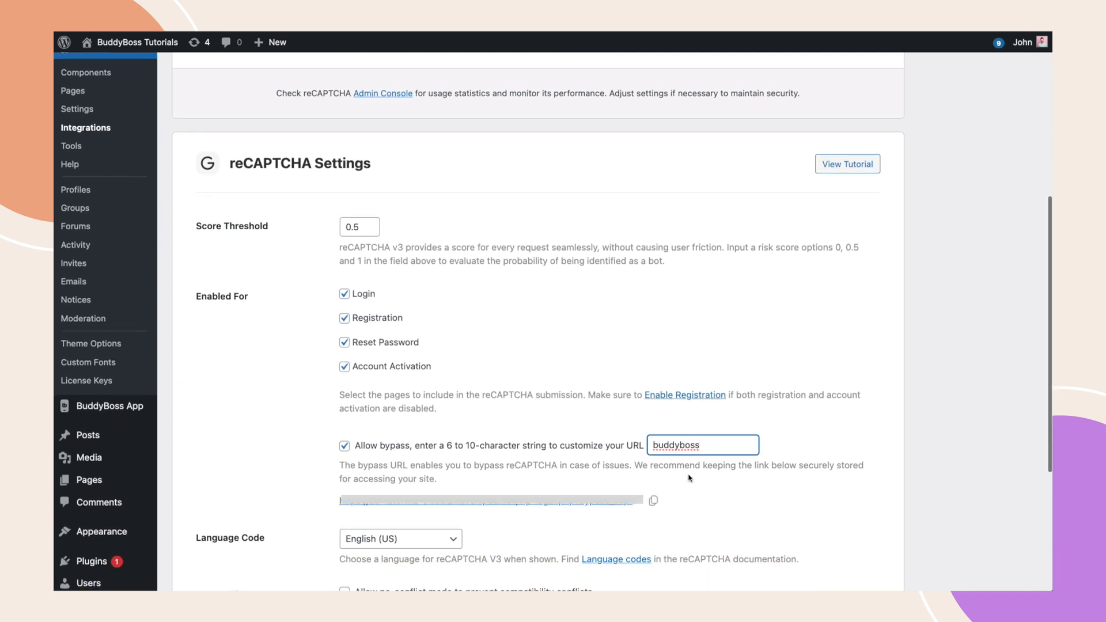
scroll(down, 3)
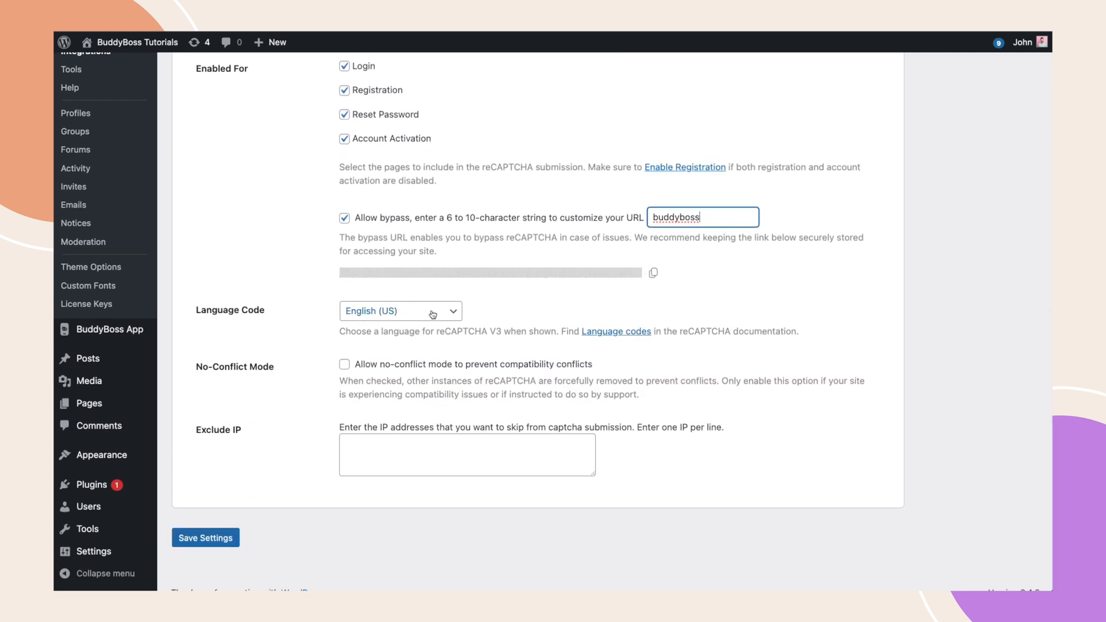
click(400, 311)
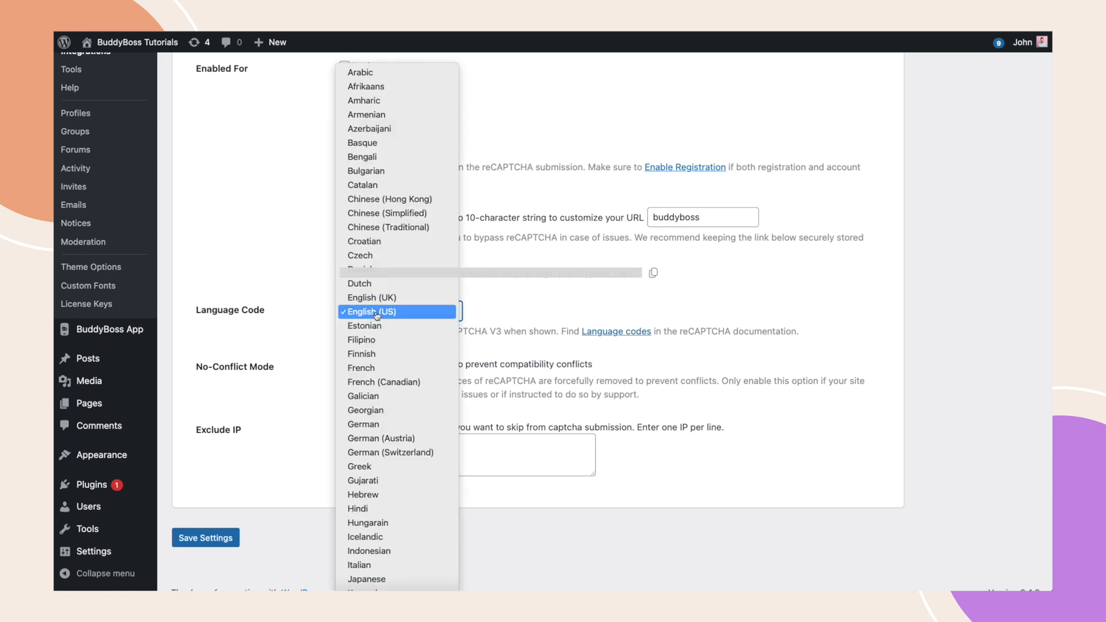
click(370, 311)
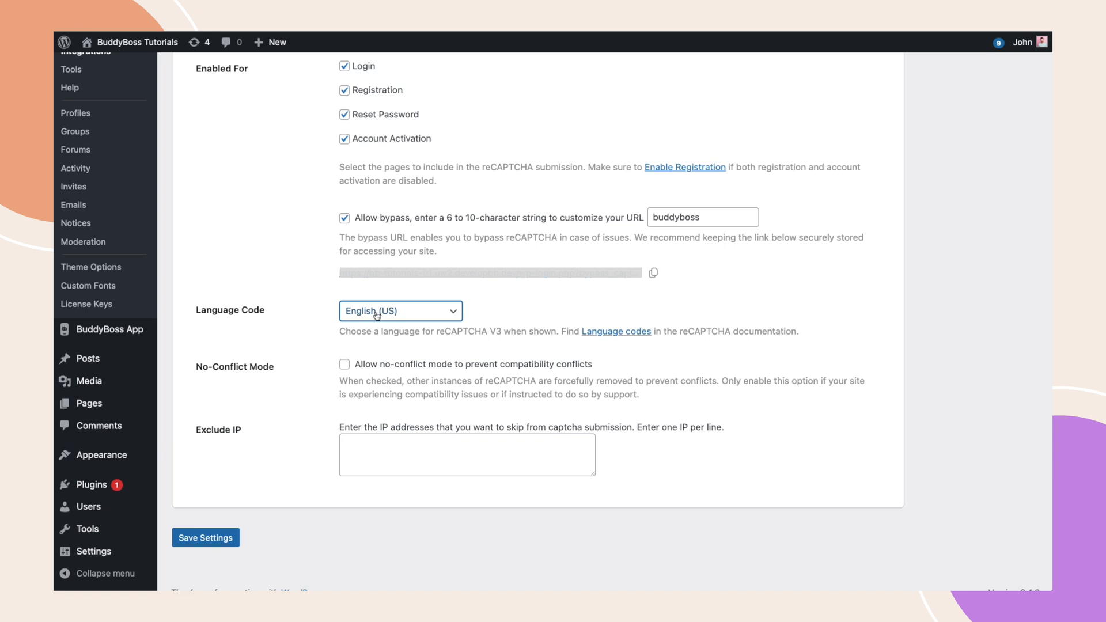
mouse_move(282, 374)
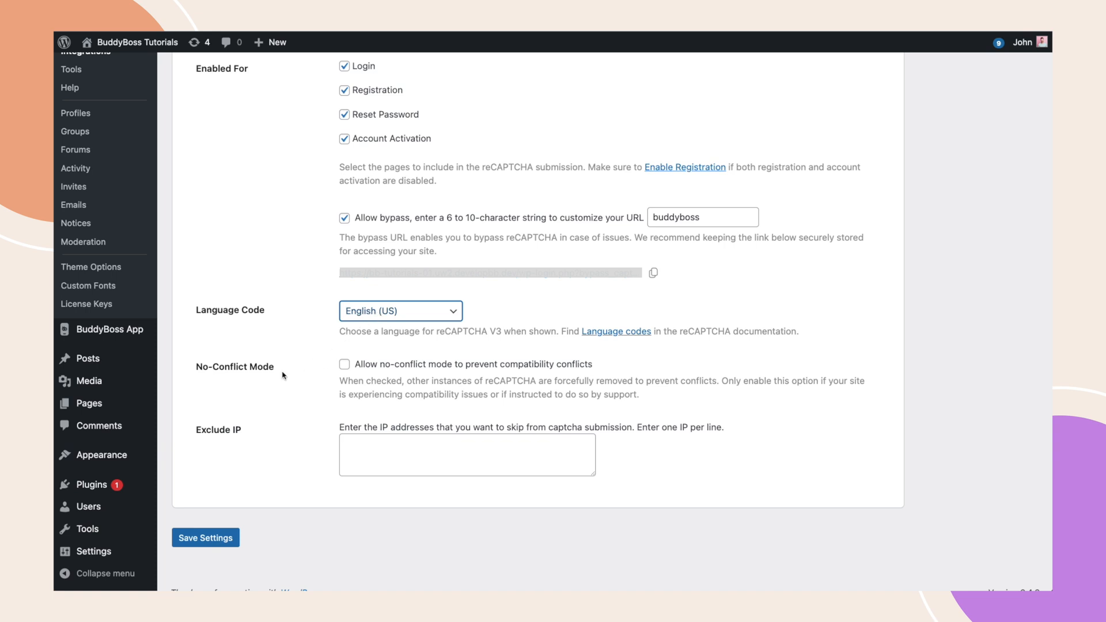
mouse_move(317, 369)
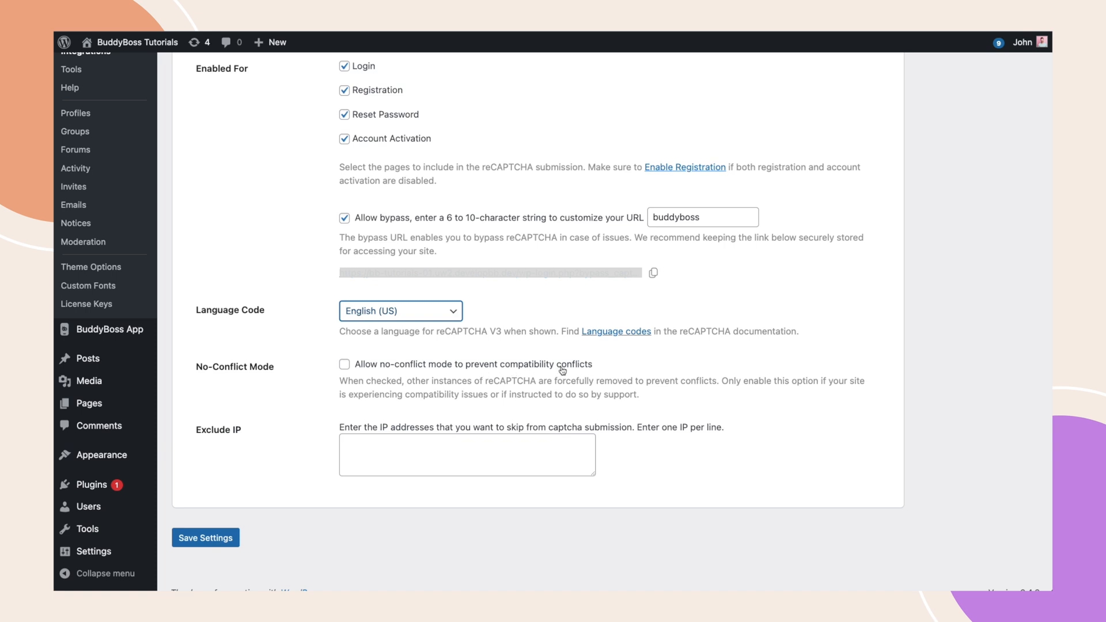
mouse_move(607, 371)
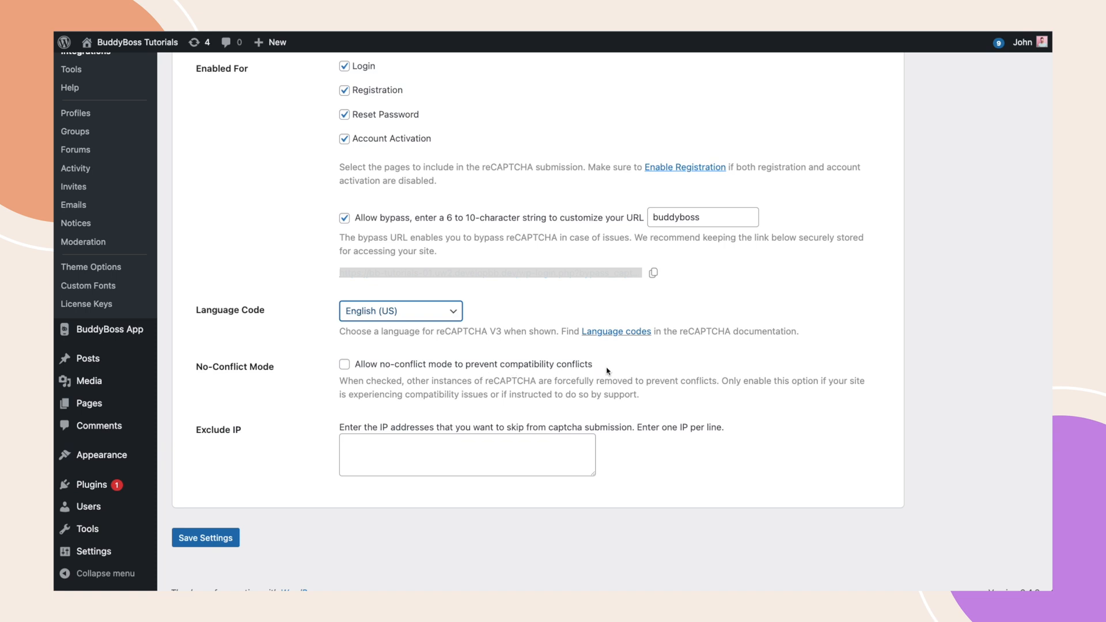
mouse_move(340, 380)
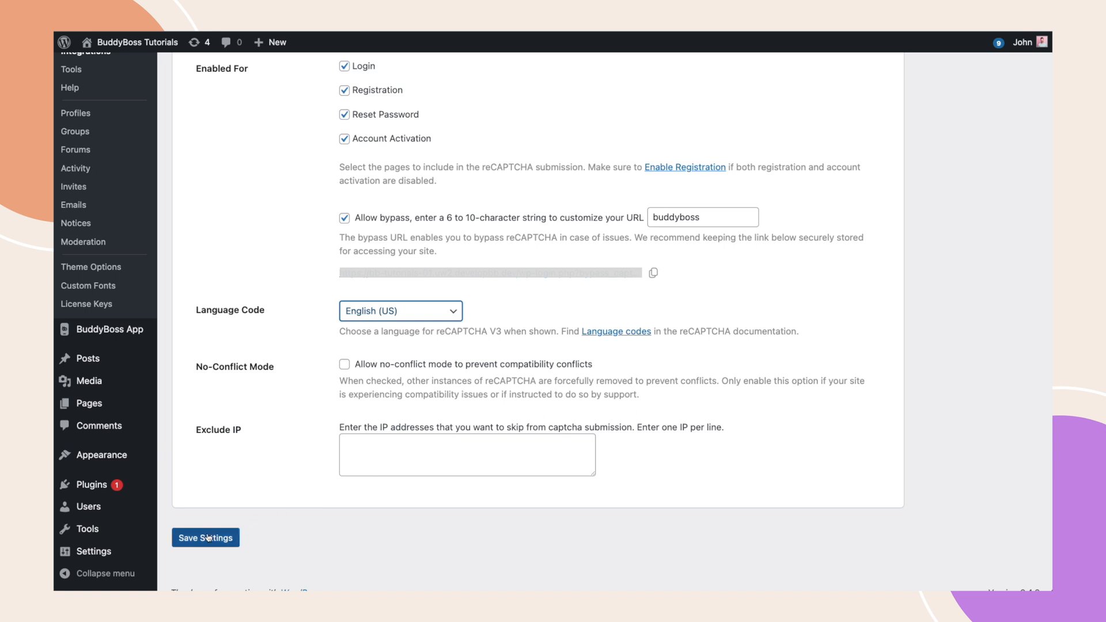
Step: Save the reCAPTCHA settings and get the saved-successfully confirmation
click(205, 537)
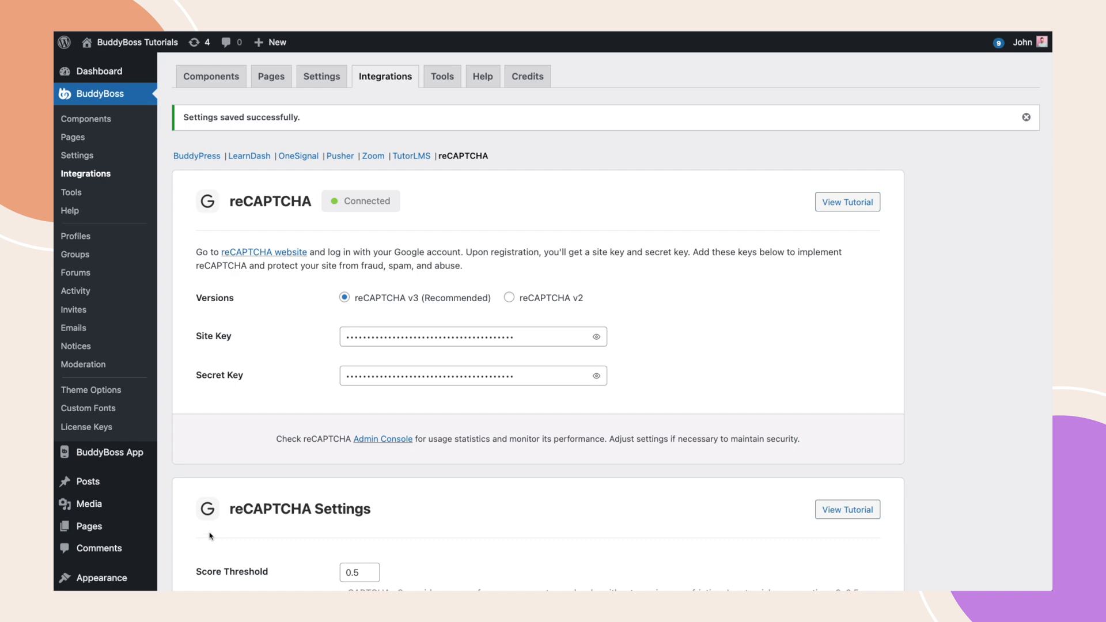
mouse_move(530, 160)
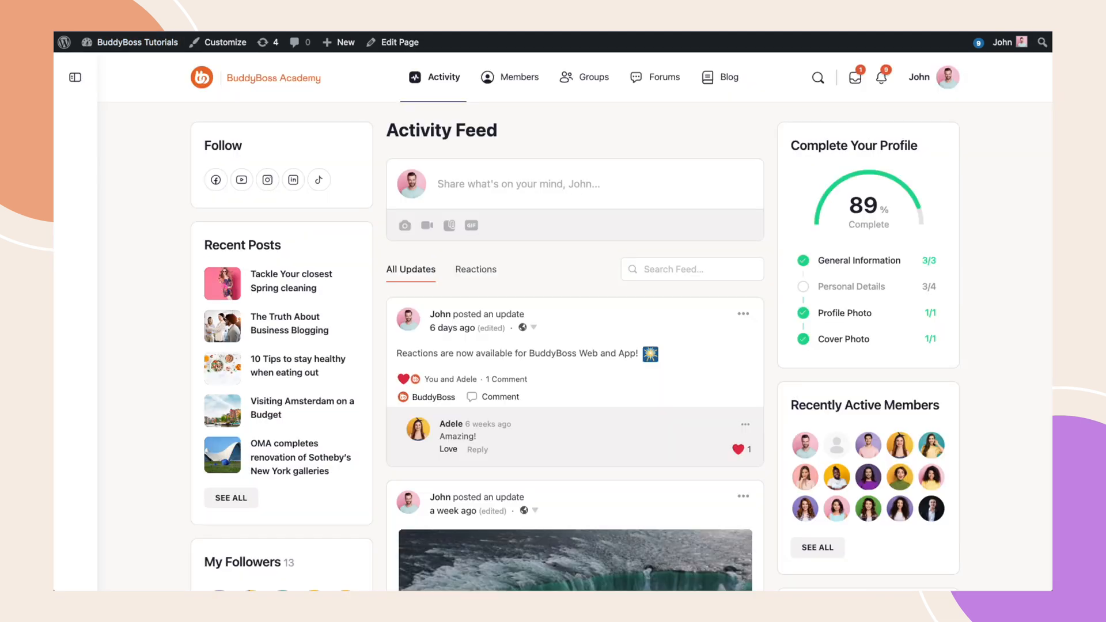
Step: Scroll down through the posts in the front-end Activity Feed
scroll(down, 3)
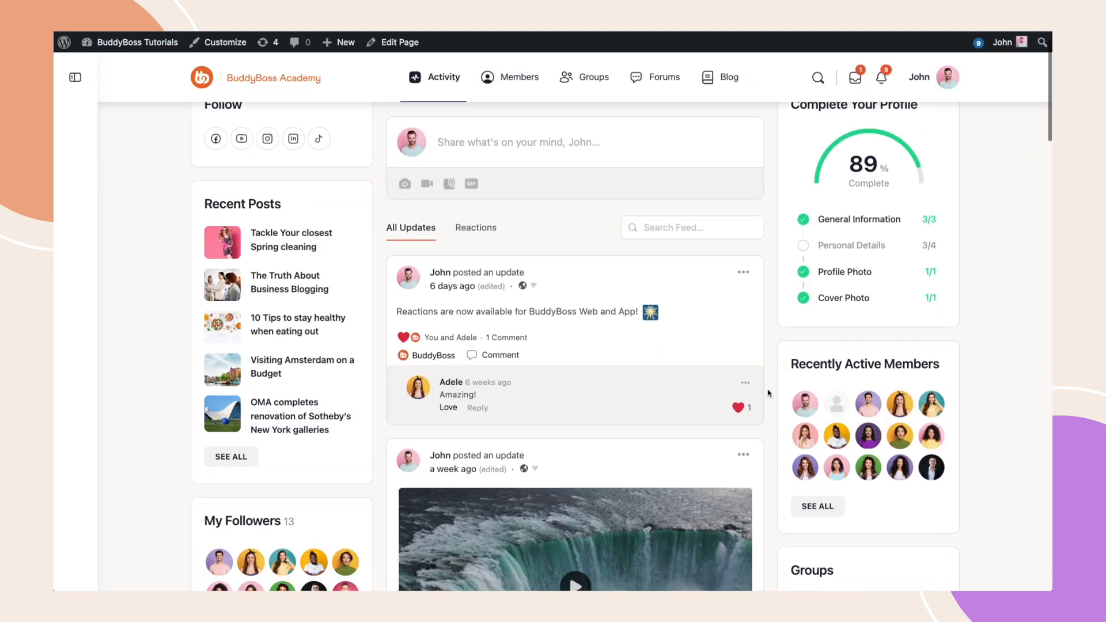
scroll(down, 3)
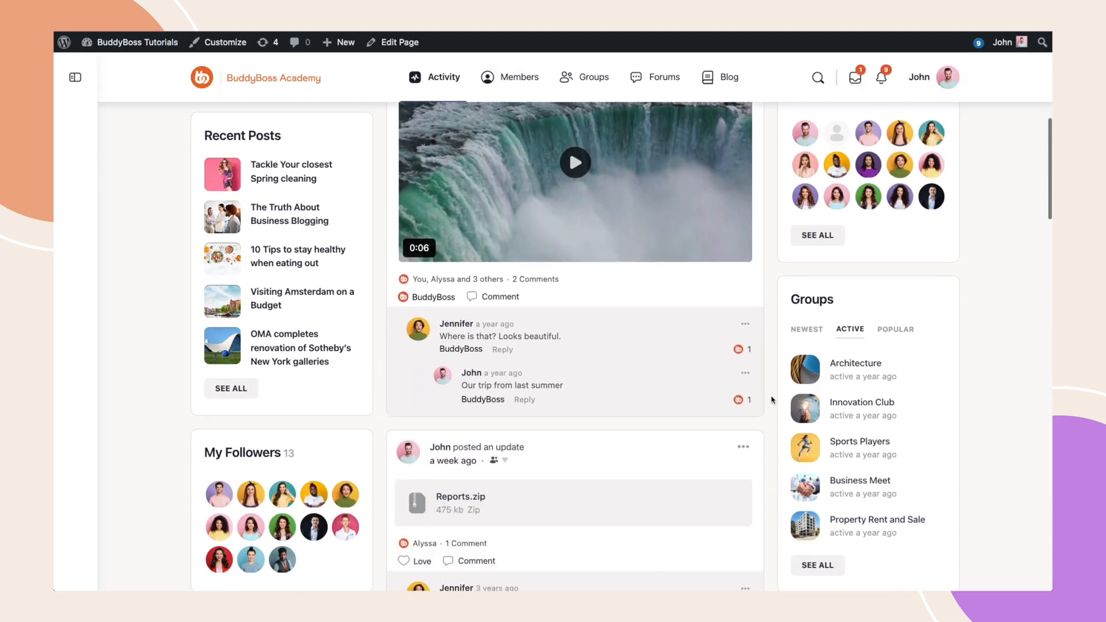
scroll(down, 3)
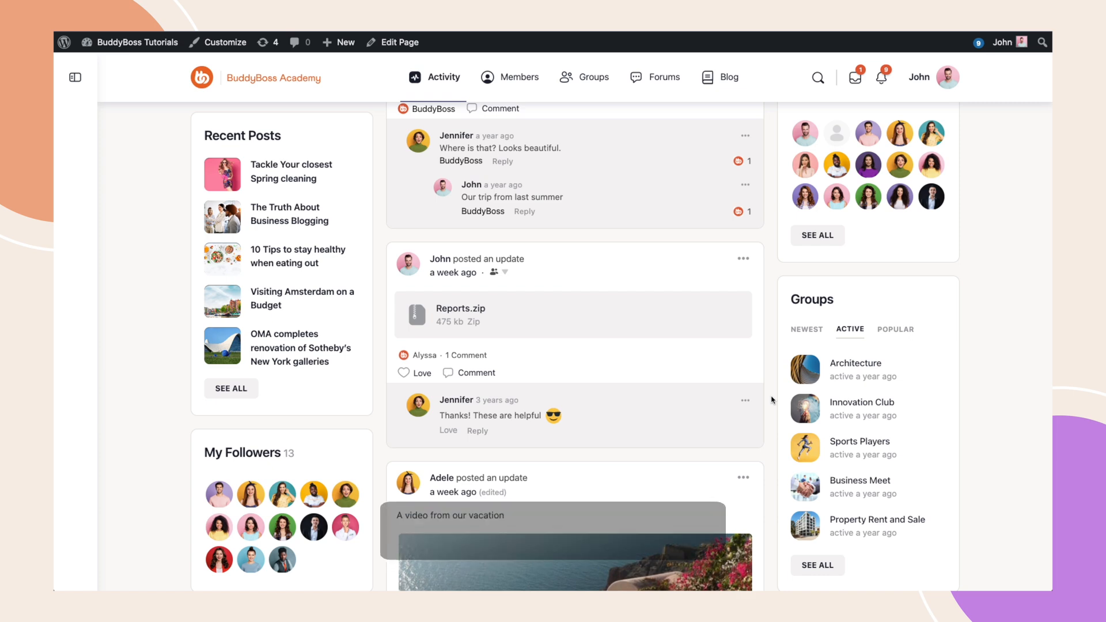